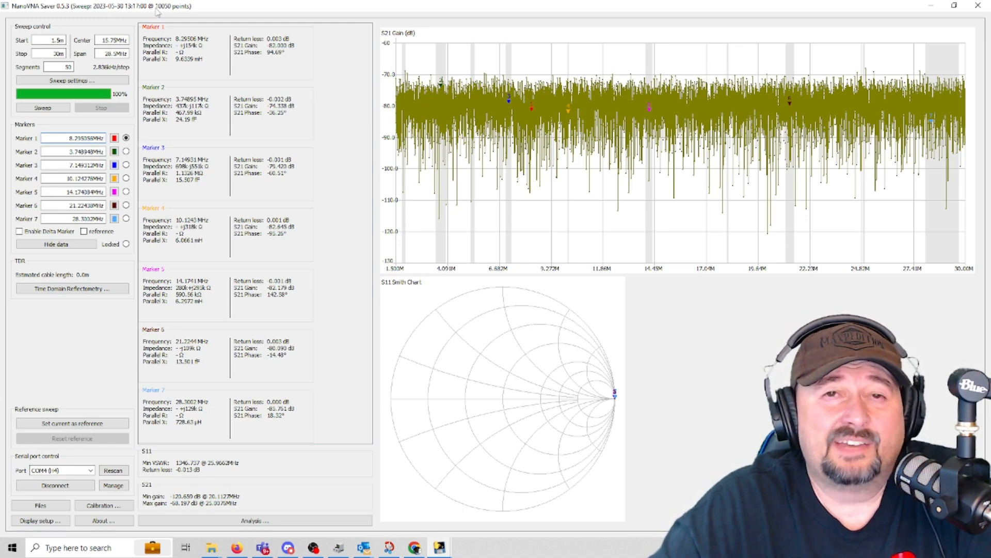
pyautogui.moveTo(96, 25)
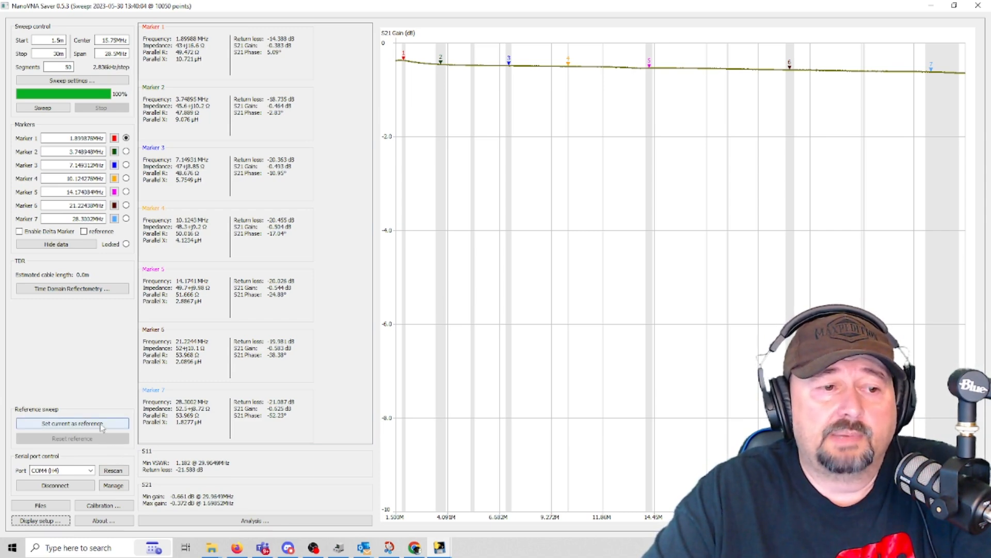
# Store the loaded-unun sweep as the reference and overlay a fresh sweep showing minimum VSWR 1.047.
pyautogui.click(72, 423)
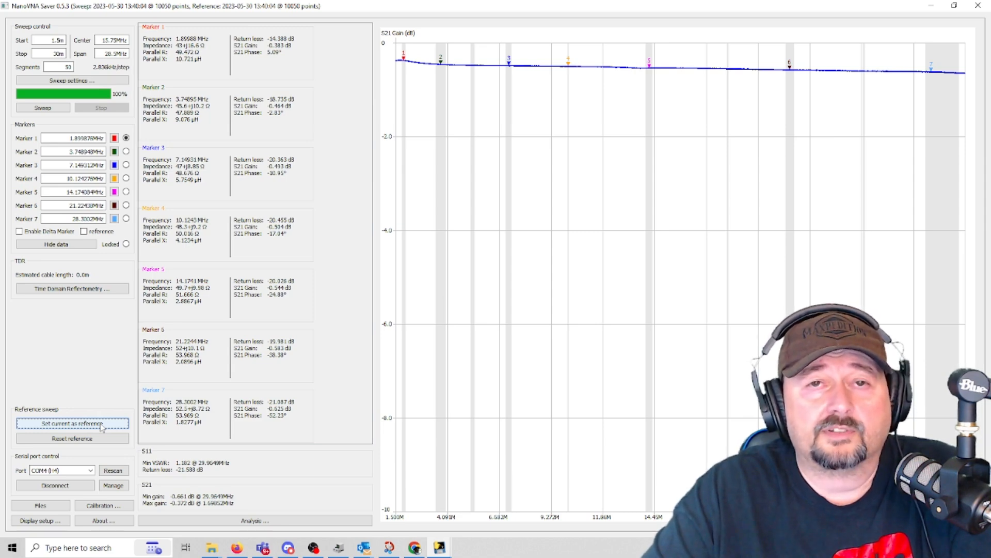
pyautogui.click(72, 422)
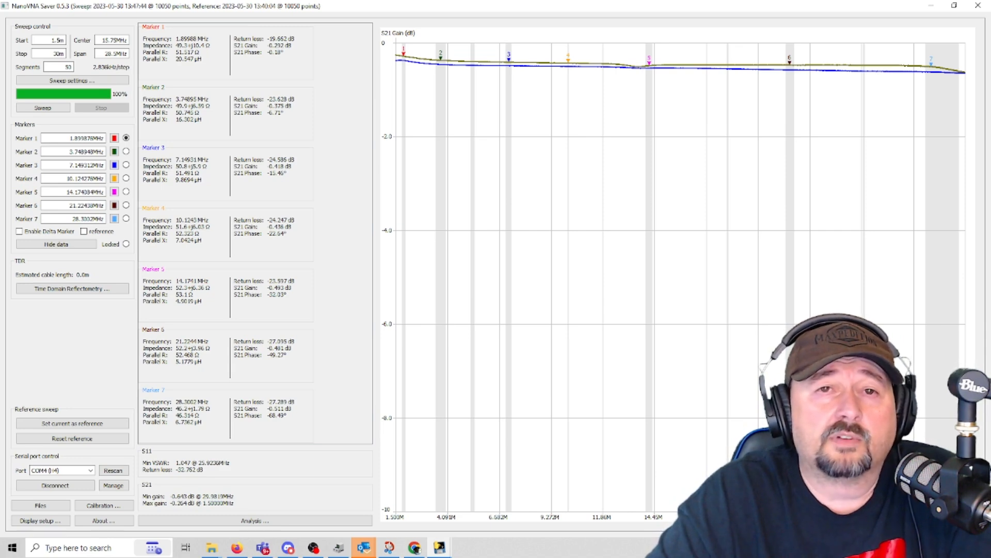
pyautogui.moveTo(436, 322)
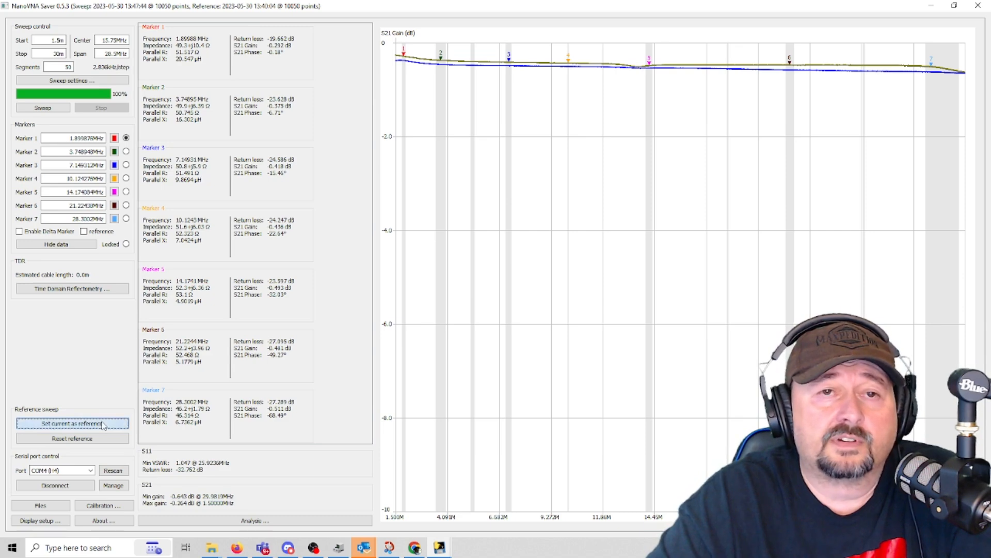
# Store the current 1.5–30 MHz sweep, VSWR about 1.1–1.23, as the reference trace.
pyautogui.click(72, 423)
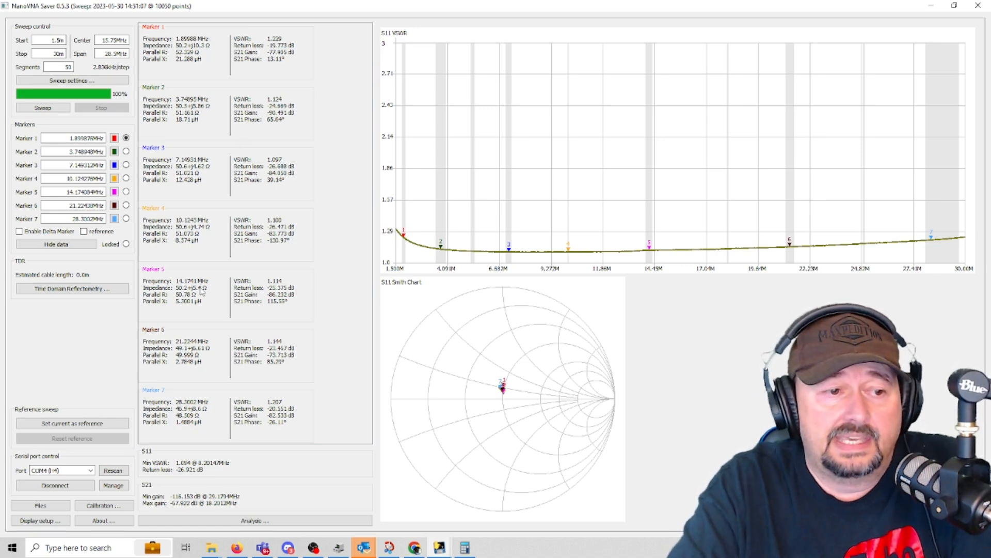
# Save the new 1.5–30 MHz VSWR sweep as the timestamped reference trace.
pyautogui.click(72, 423)
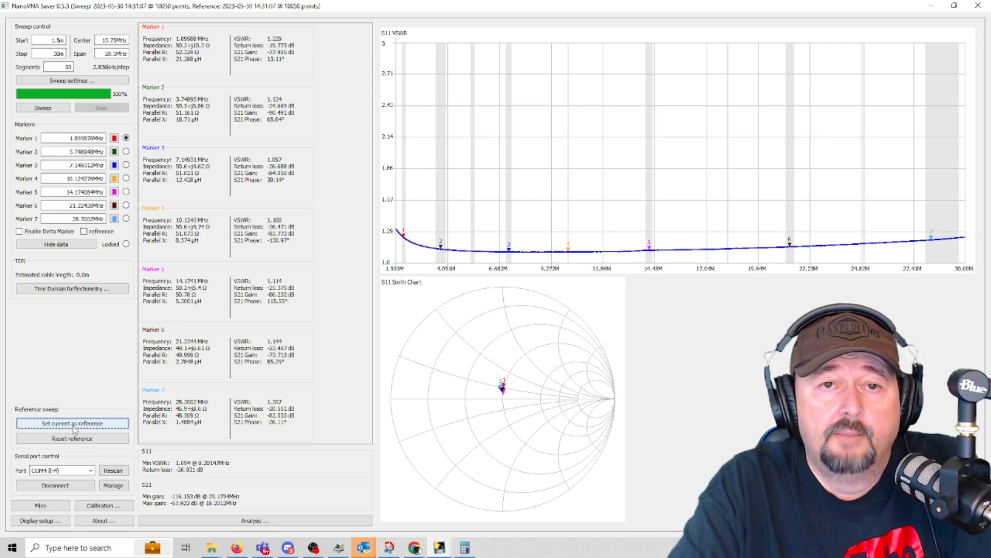